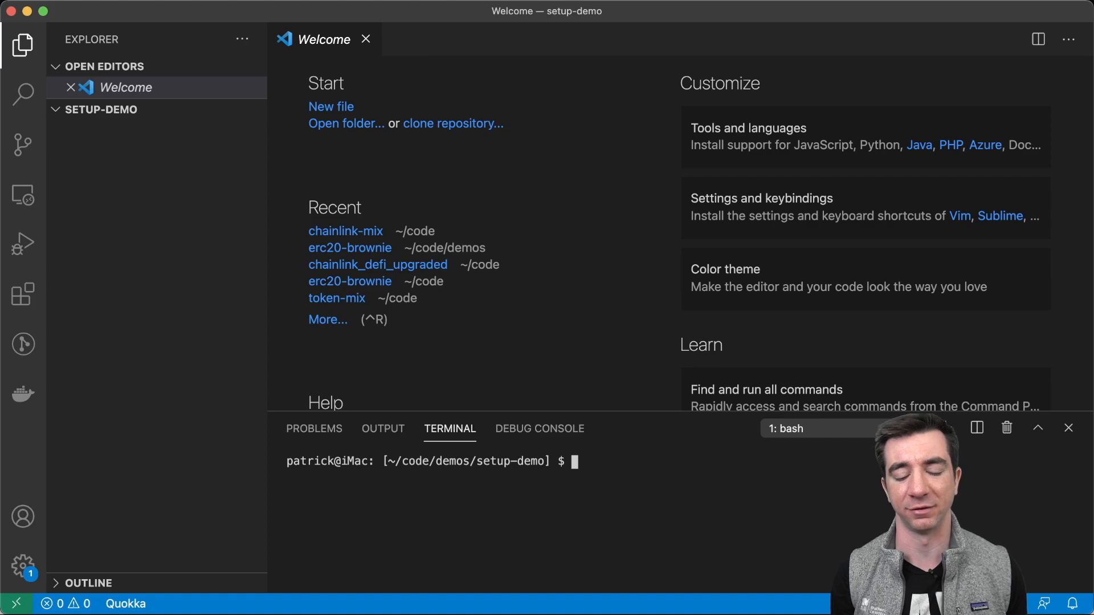
Launch VS Code on the setup-demo folder and run 'brownie bake chainlink-mix' in its terminal.
{"action": "type", "text": "c"}
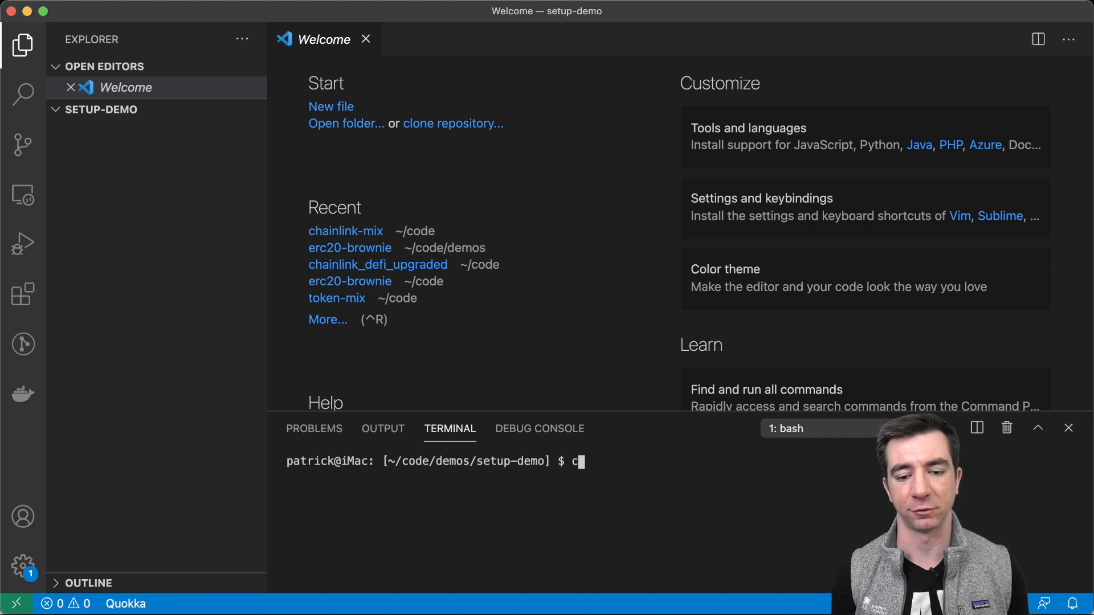
{"action": "type", "text": "ode ."}
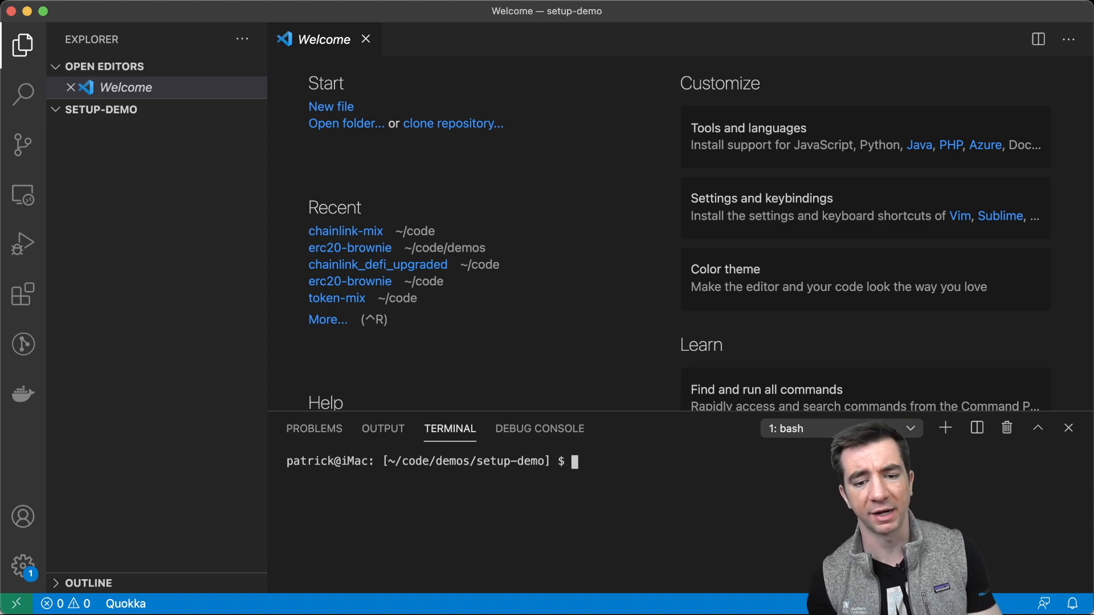
{"action": "type", "text": "c"}
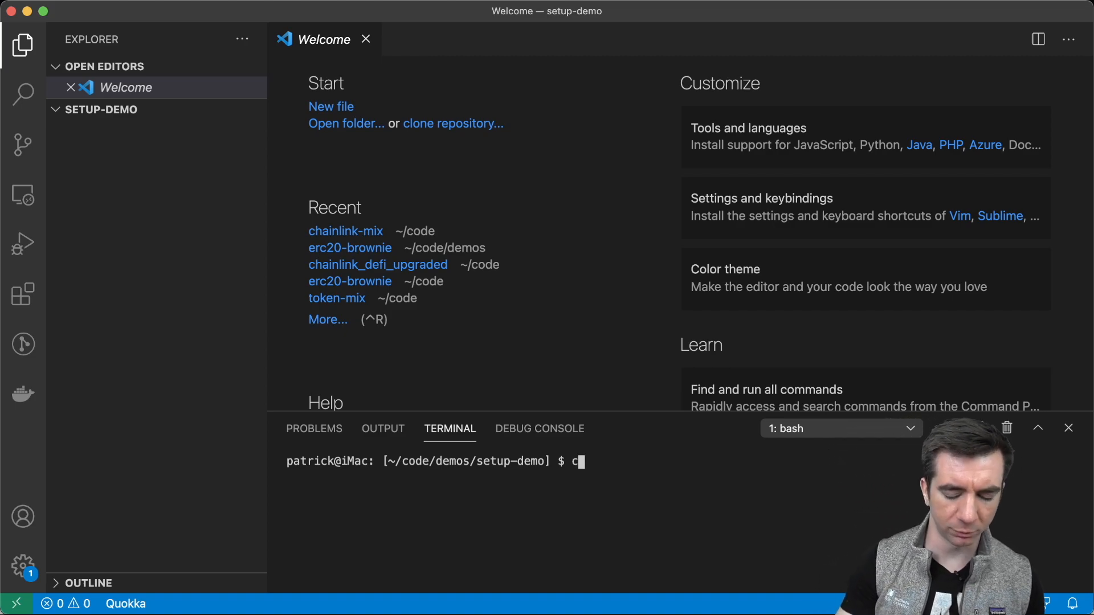
{"action": "type", "text": "hainlink"}
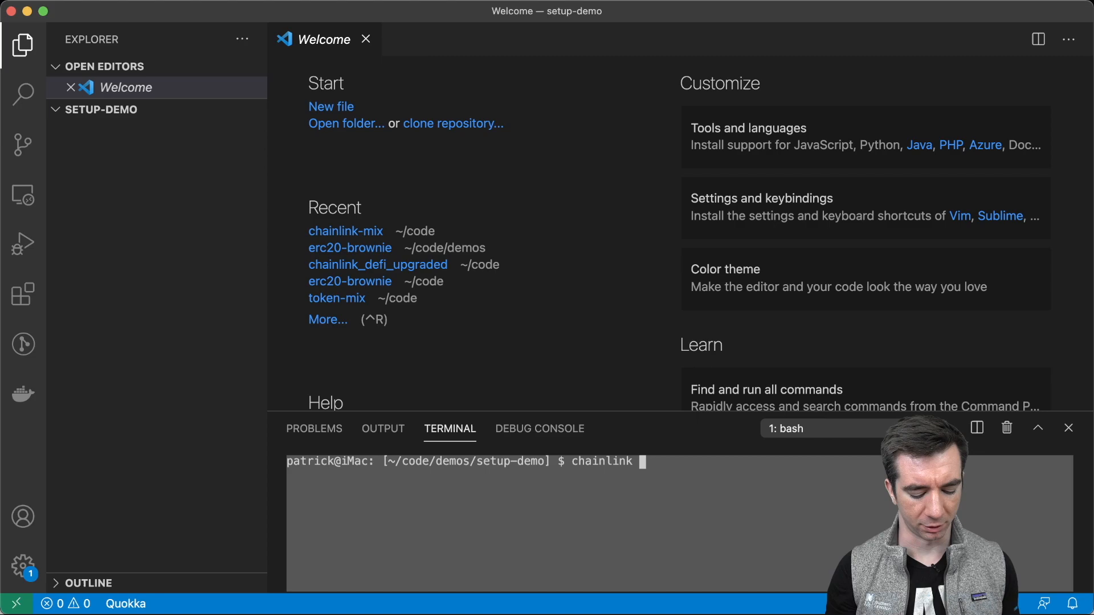
{"action": "type", "text": "br"}
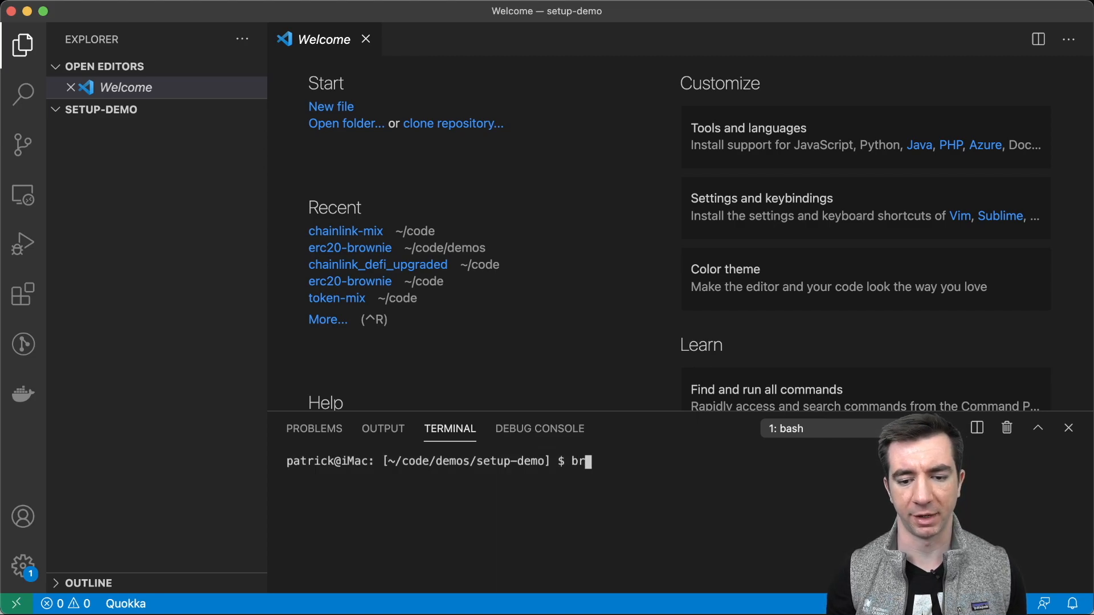
{"action": "type", "text": "ownie bake"}
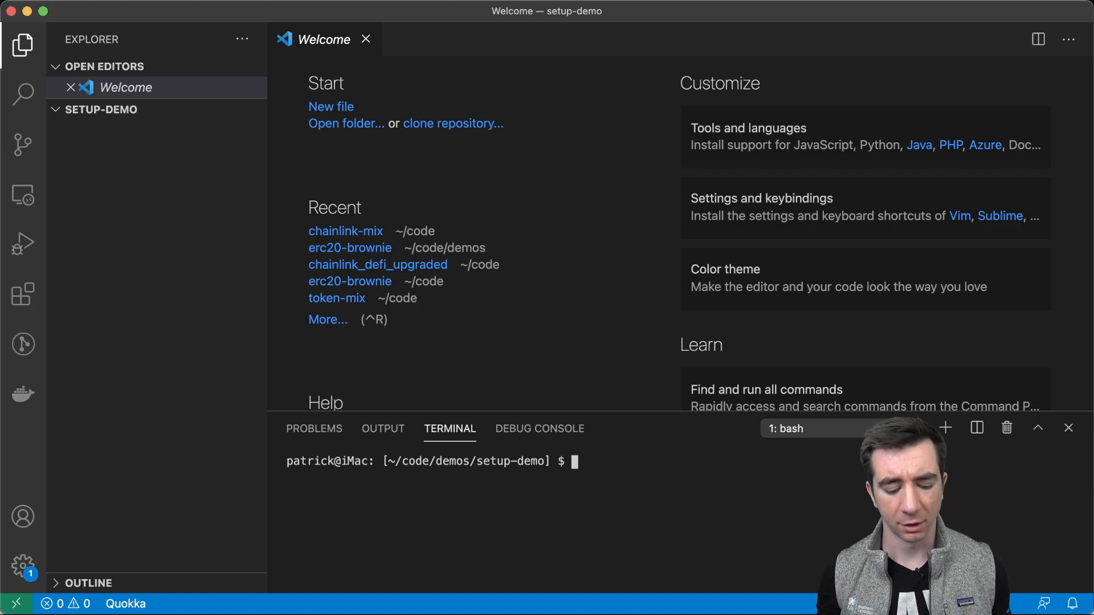
{"action": "type", "text": "brownie bake chainlink-mix"}
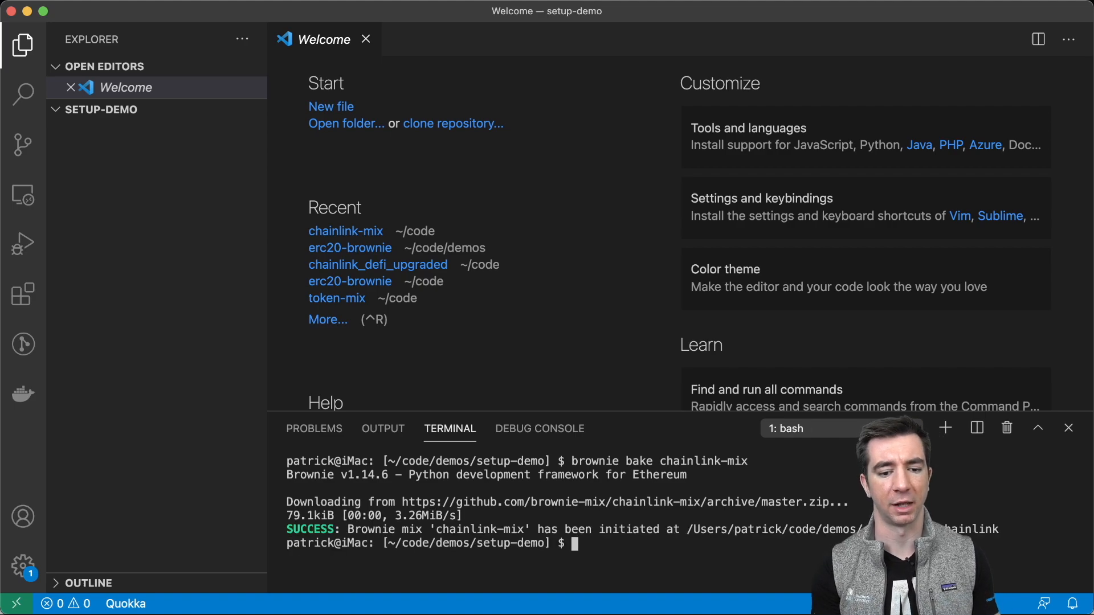
Expand the chainlink folder and view .env with its commented Infura, PRIVATE_KEY and ETHERSCAN_TOKEN exports.
{"action": "type", "text": "c"}
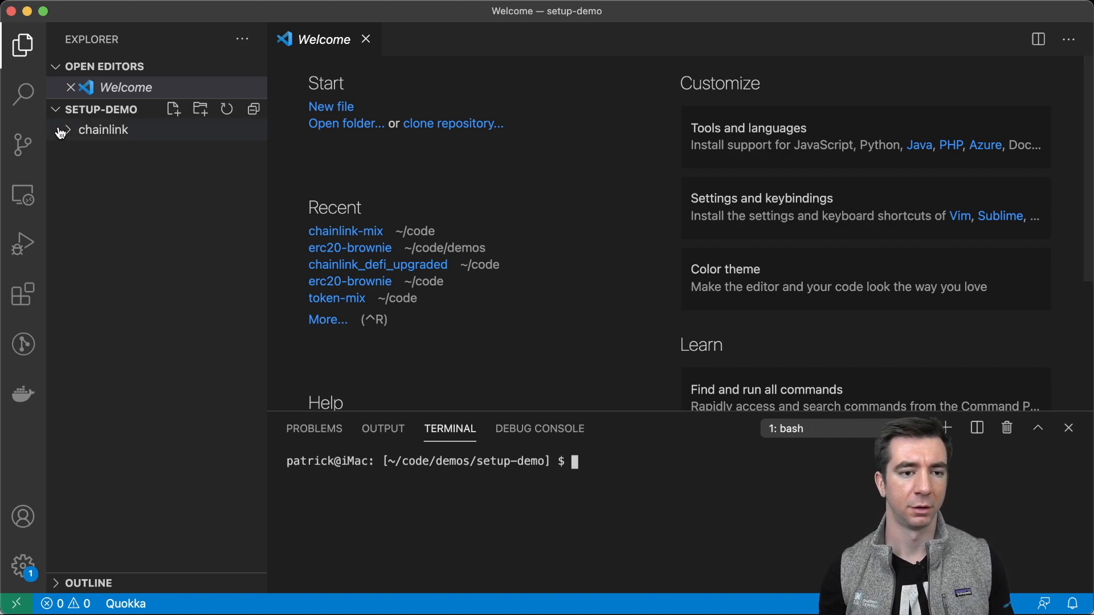
{"action": "left_click", "coordinate": [103, 130]}
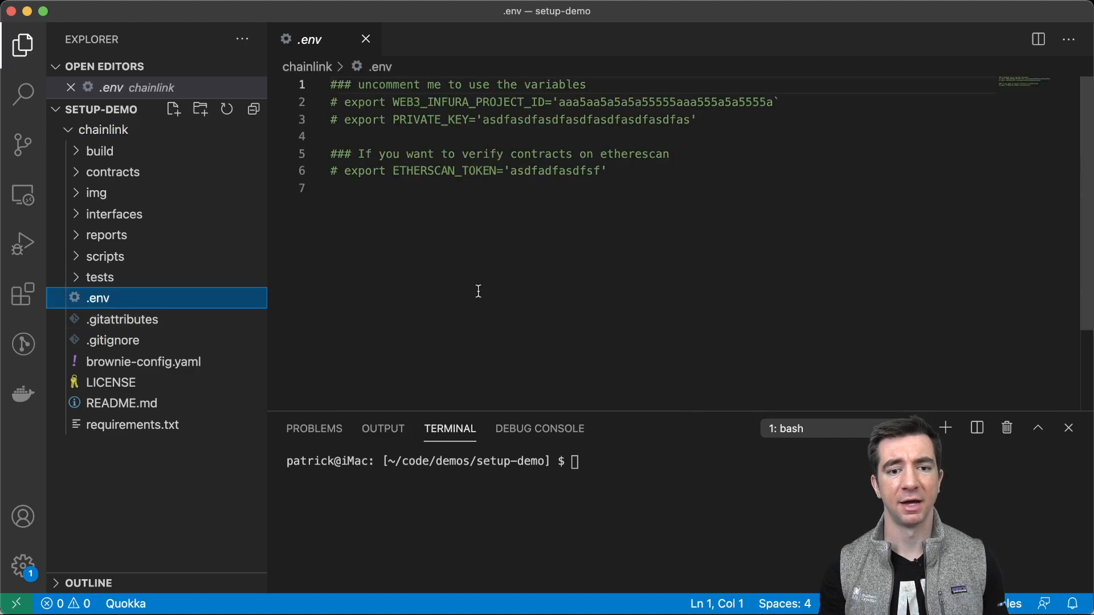
{"action": "double_click", "coordinate": [444, 170]}
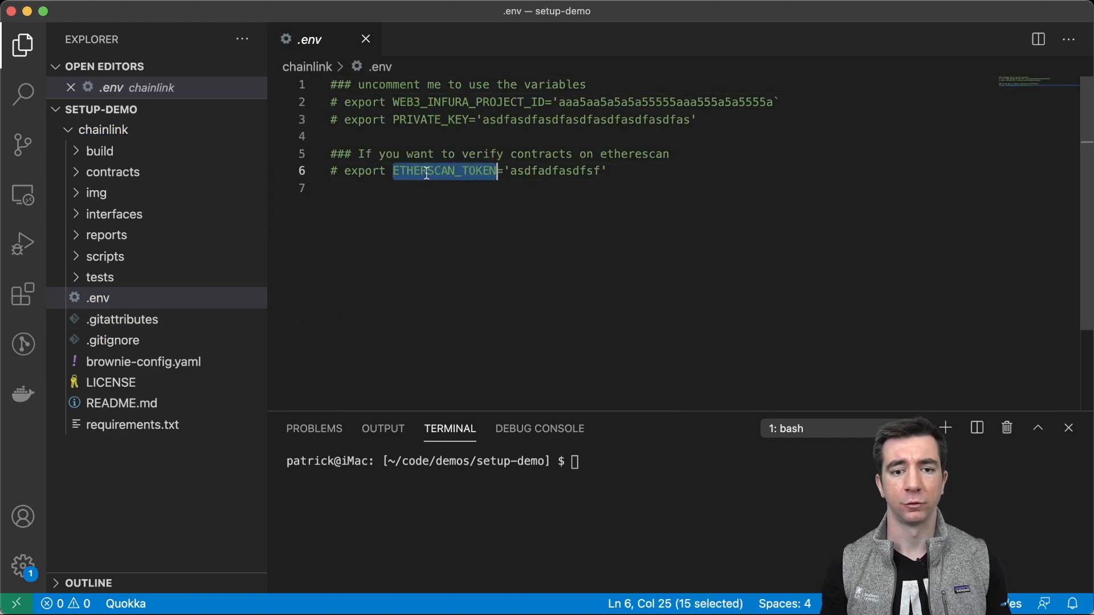
{"action": "double_click", "coordinate": [430, 119]}
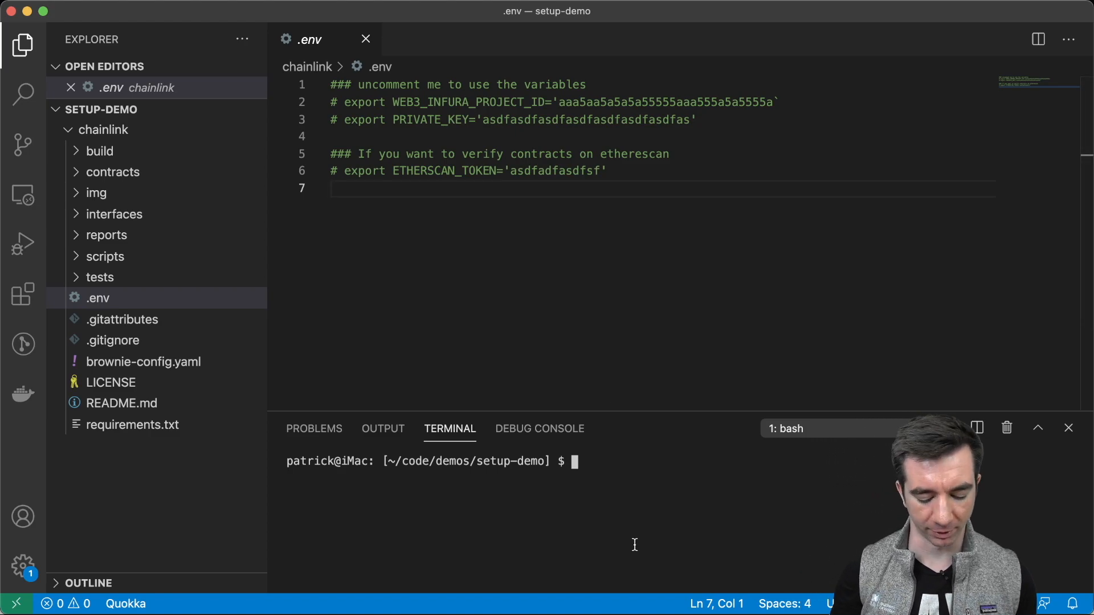
Run cd and ls .bash_* to check the bash profile, then start a fresh shell showing its greeting.
{"action": "type", "text": "cd"}
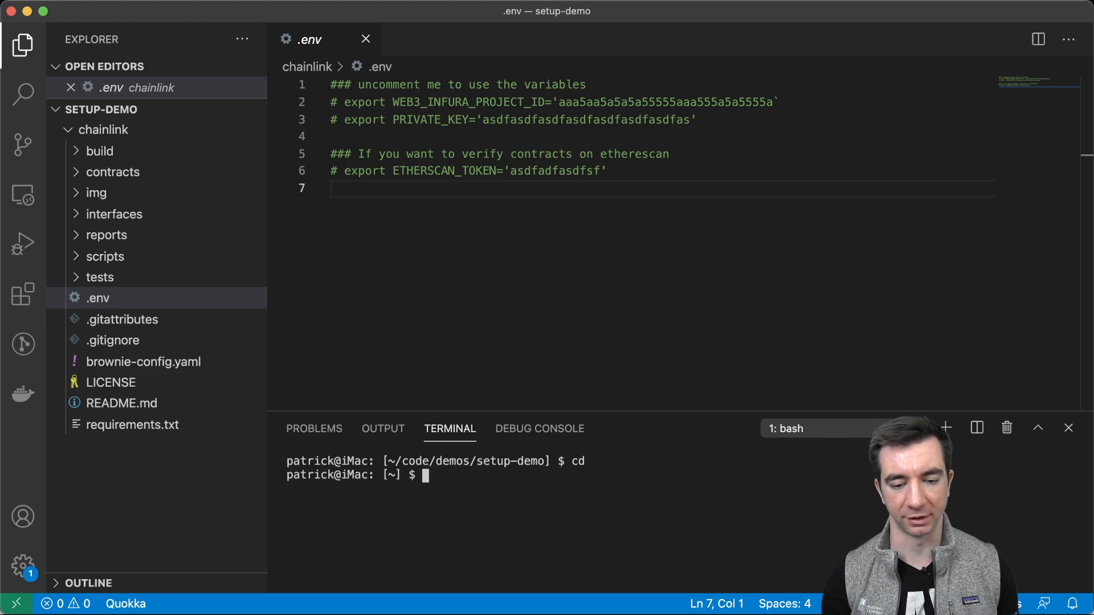
{"action": "type", "text": "ls .bash_"}
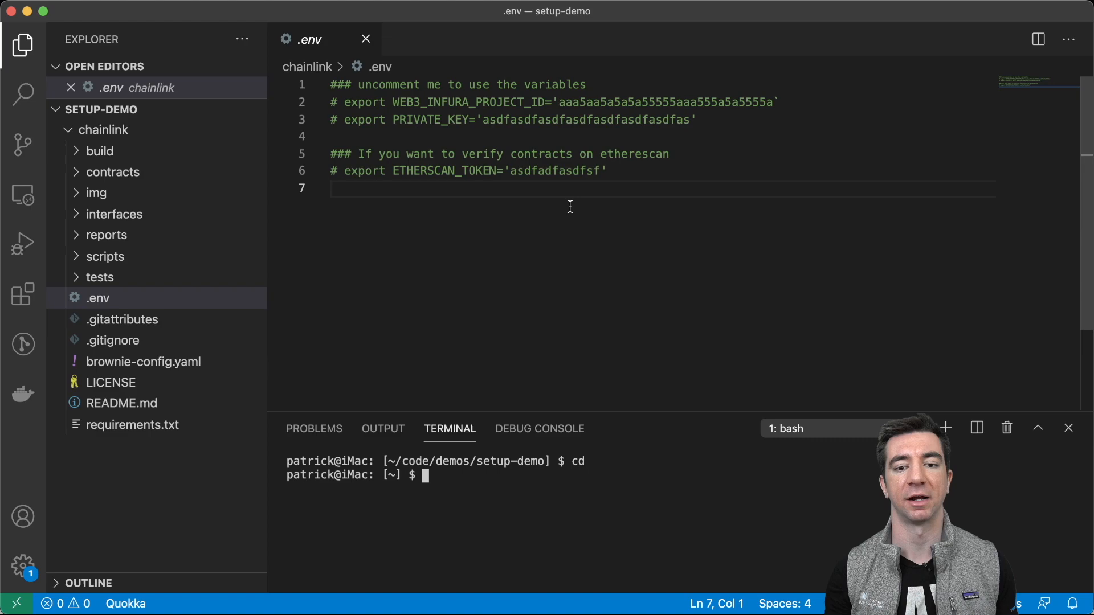
{"action": "left_click_drag", "start_coordinate": [344, 171], "coordinate": [606, 171]}
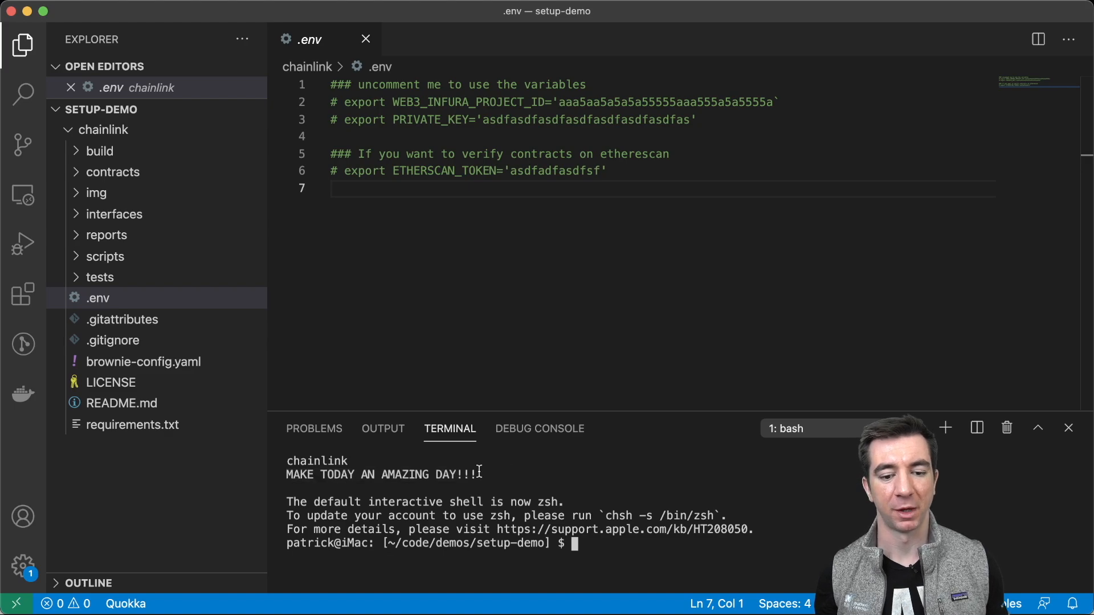
{"action": "type", "text": "echo"}
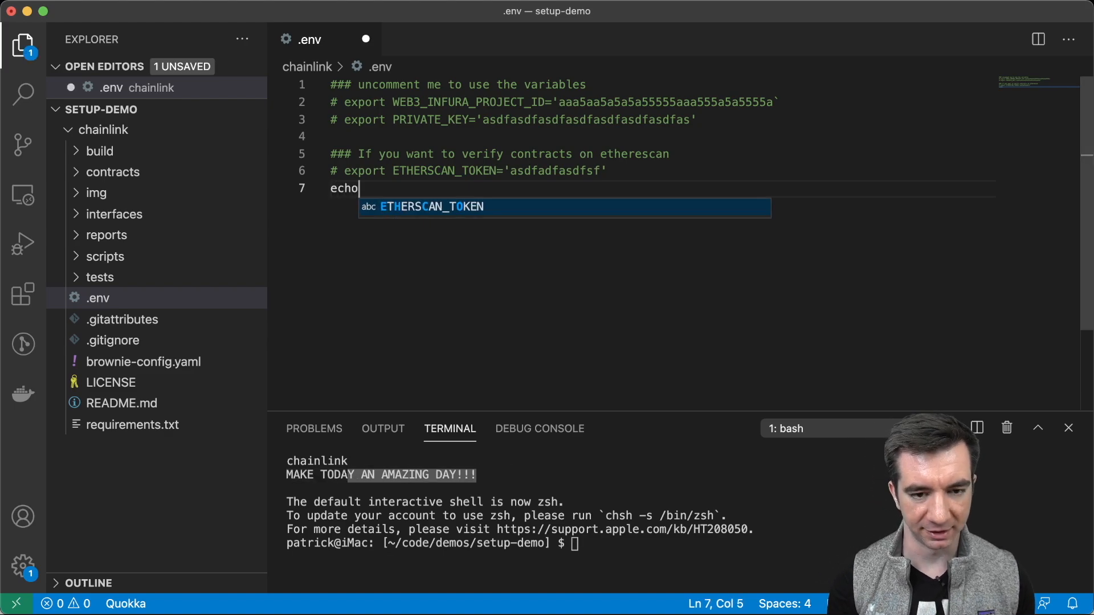
{"action": "type", "text": "\"M"}
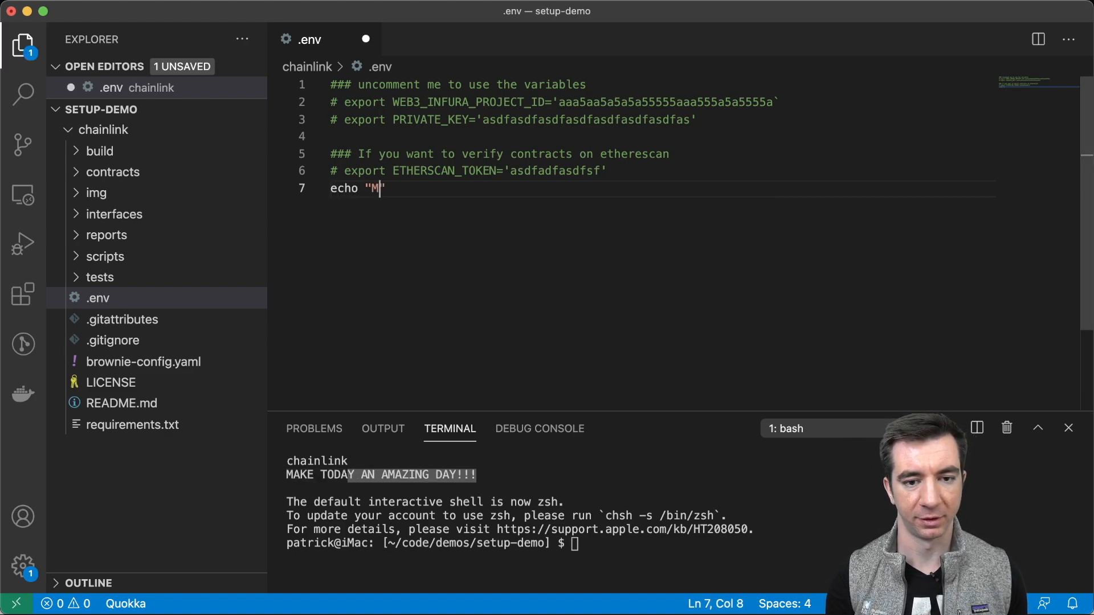
{"action": "type", "text": "ake Tok"}
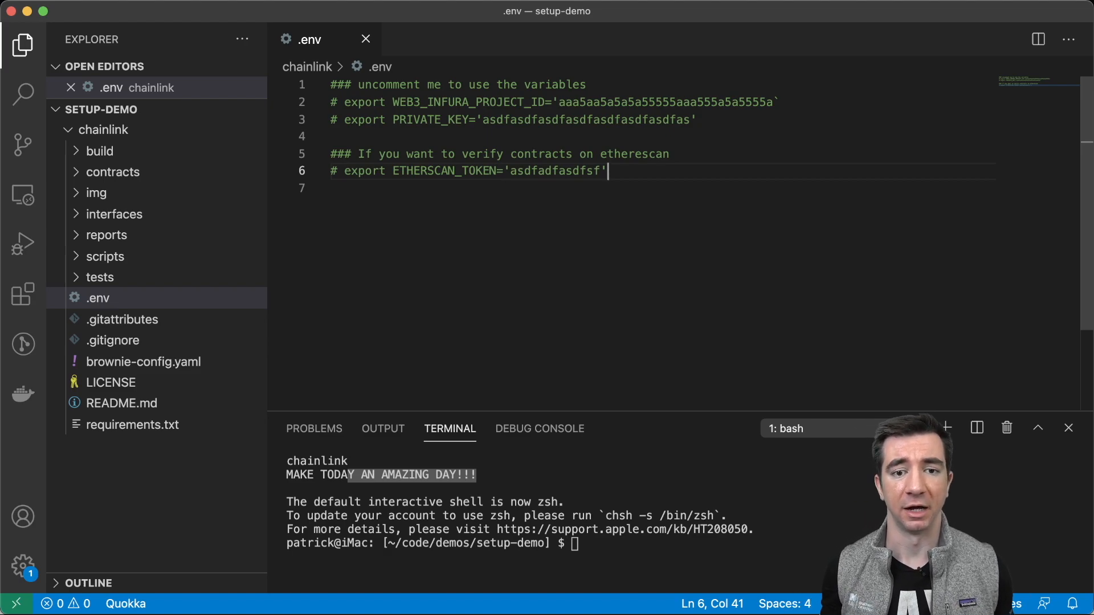
{"action": "double_click", "coordinate": [469, 102]}
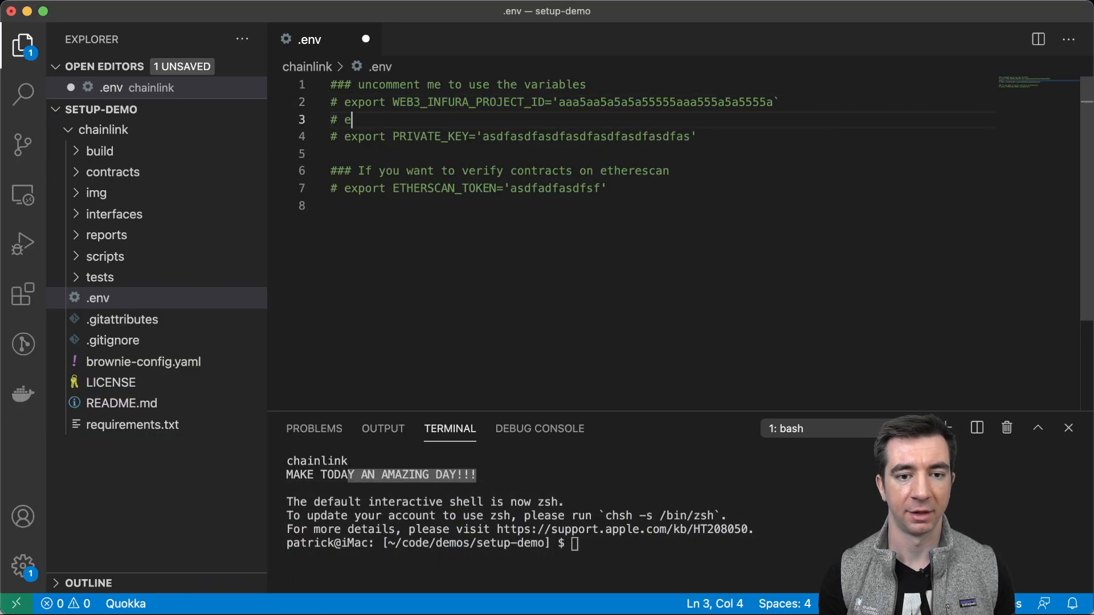
{"action": "type", "text": "xport RPC_URL="}
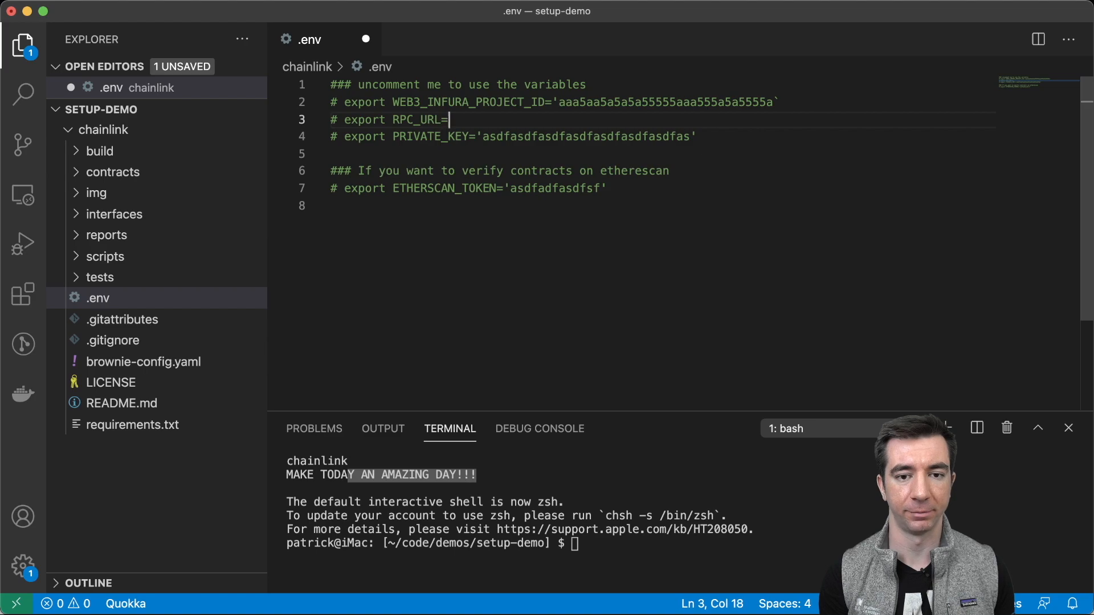
{"action": "type", "text": "\"ww"}
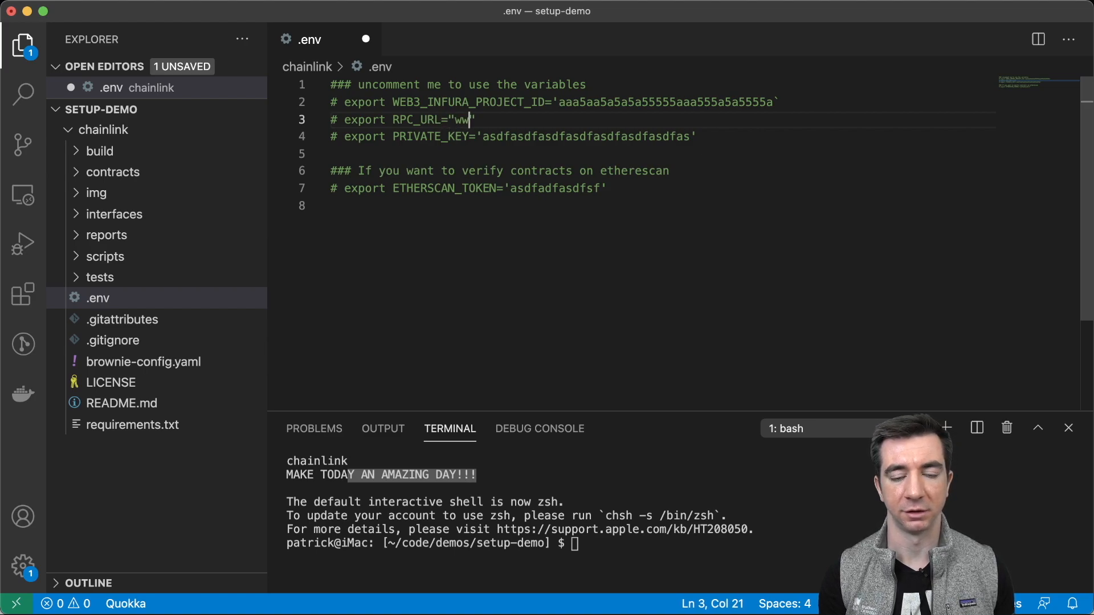
{"action": "type", "text": "w.infura"}
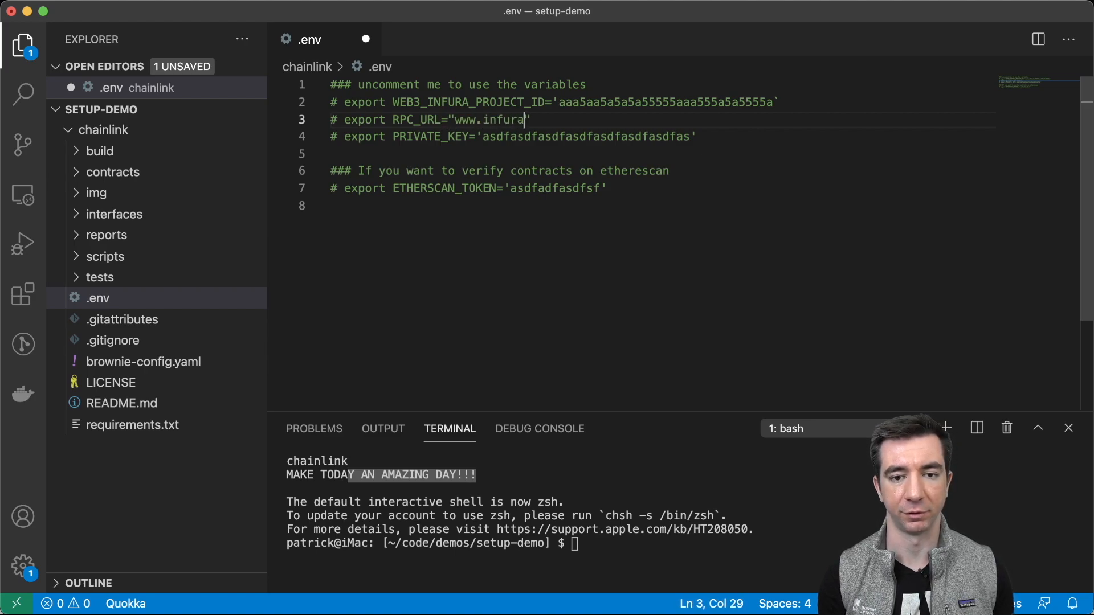
{"action": "type", "text": ".i"}
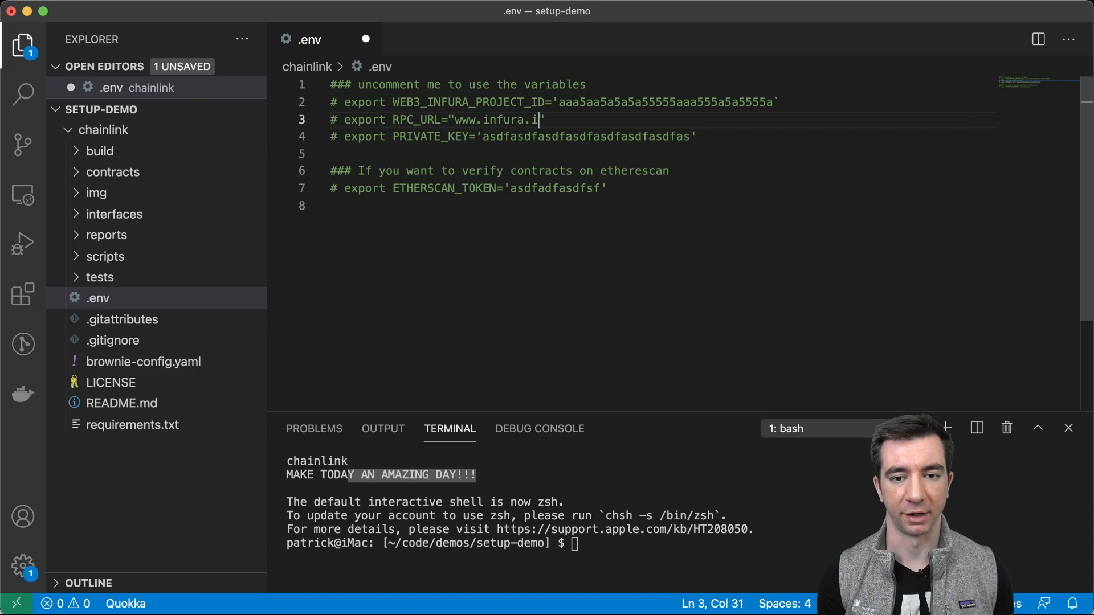
{"action": "type", "text": "o/asdfasdf\""}
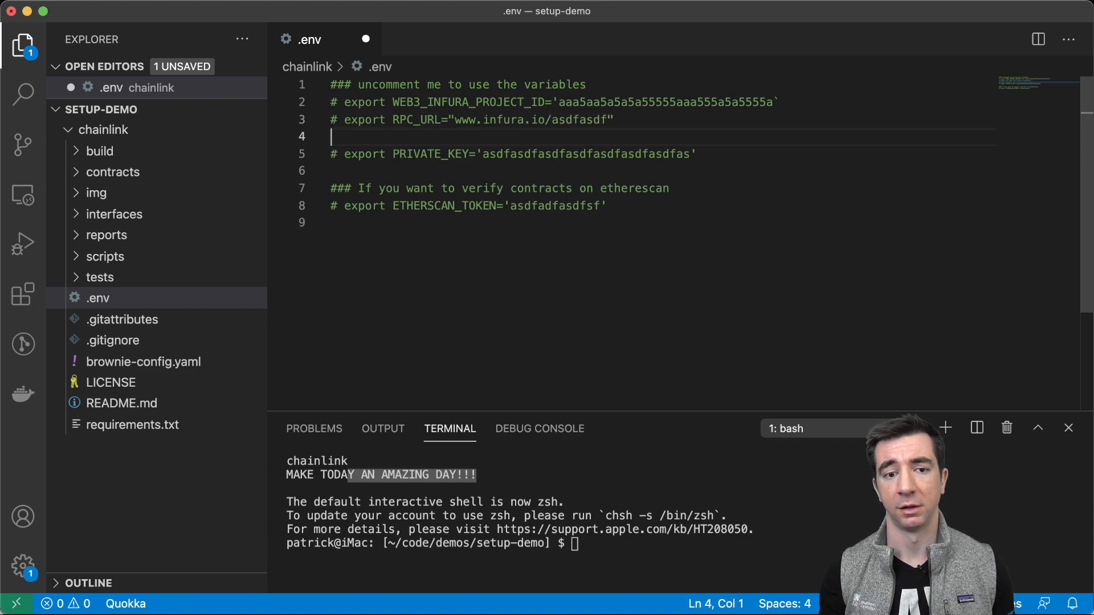
Draft KOVAN_RPC and MAIN RPC export variants below it, then remove them again.
{"action": "type", "text": "export KOVA"}
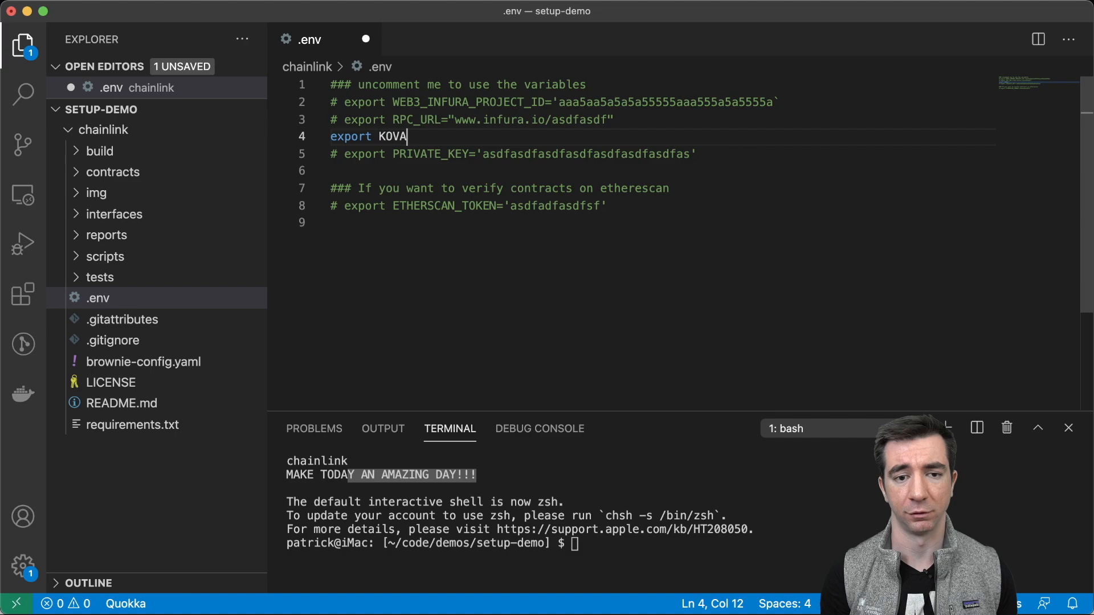
{"action": "type", "text": "N_RPC_URL"}
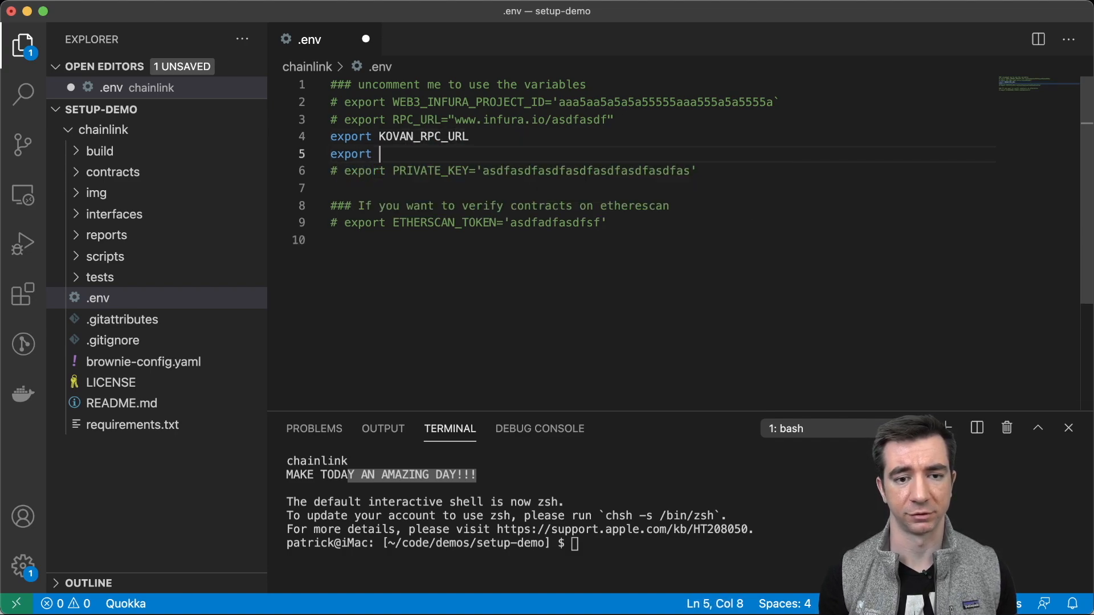
{"action": "type", "text": "MAIN"}
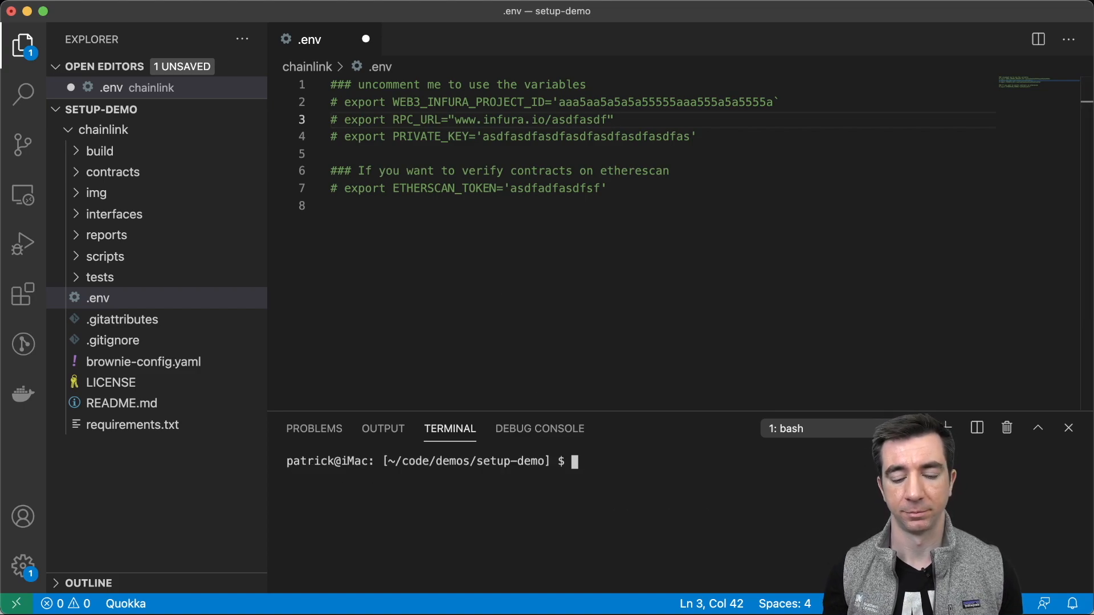
{"action": "double_click", "coordinate": [444, 188]}
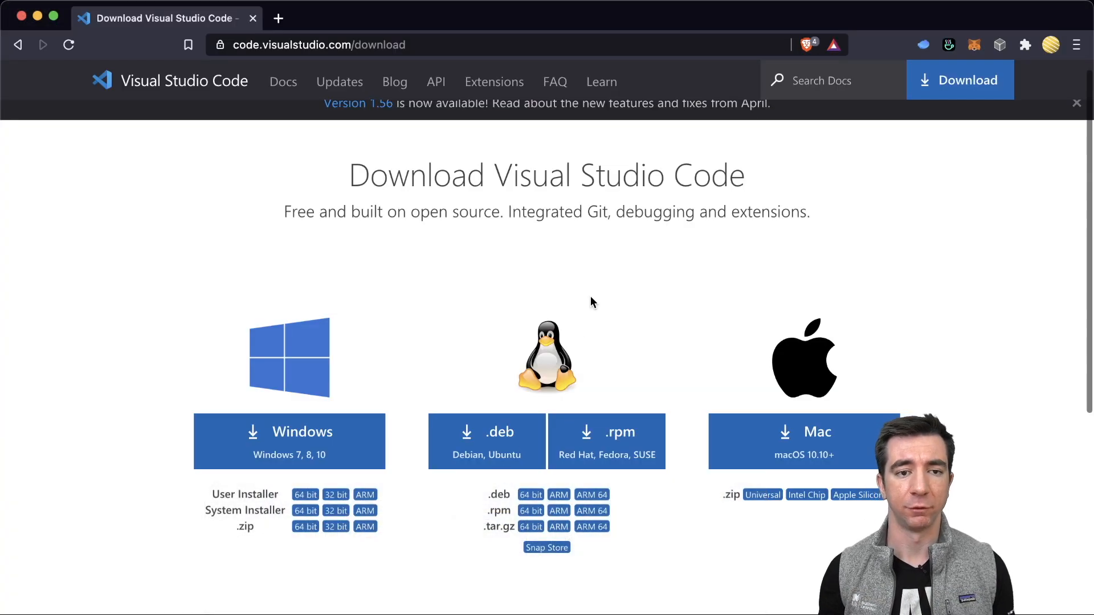
Search Google for 'etherscan api key' and go to Etherscan's Kovan Developers APIs result.
{"action": "left_click", "coordinate": [468, 18]}
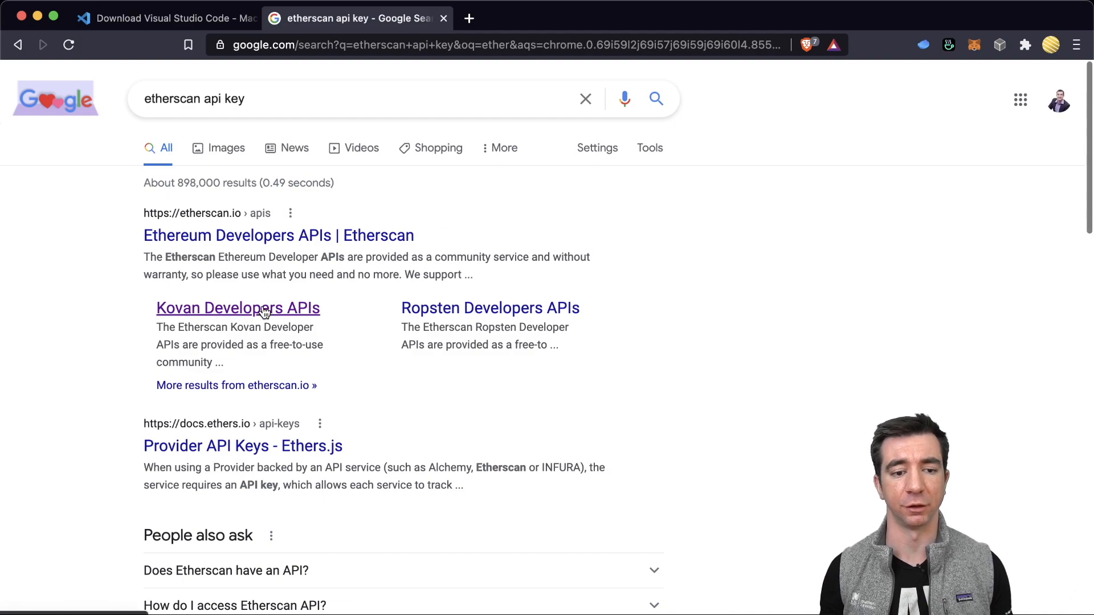
{"action": "left_click", "coordinate": [237, 307]}
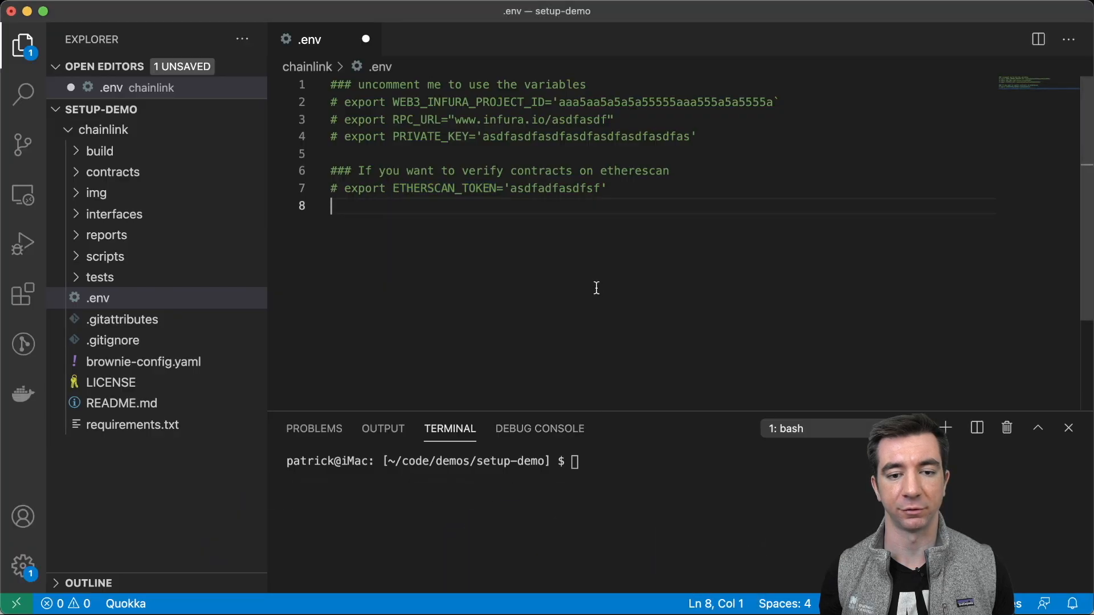
{"action": "double_click", "coordinate": [444, 189]}
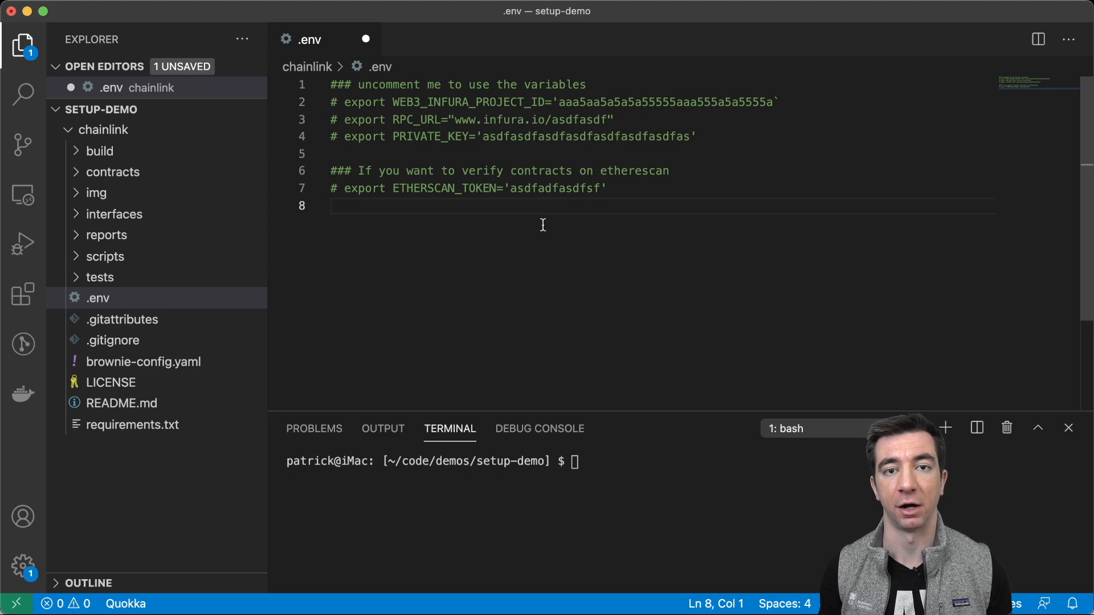
{"action": "mouse_move", "coordinate": [463, 184]}
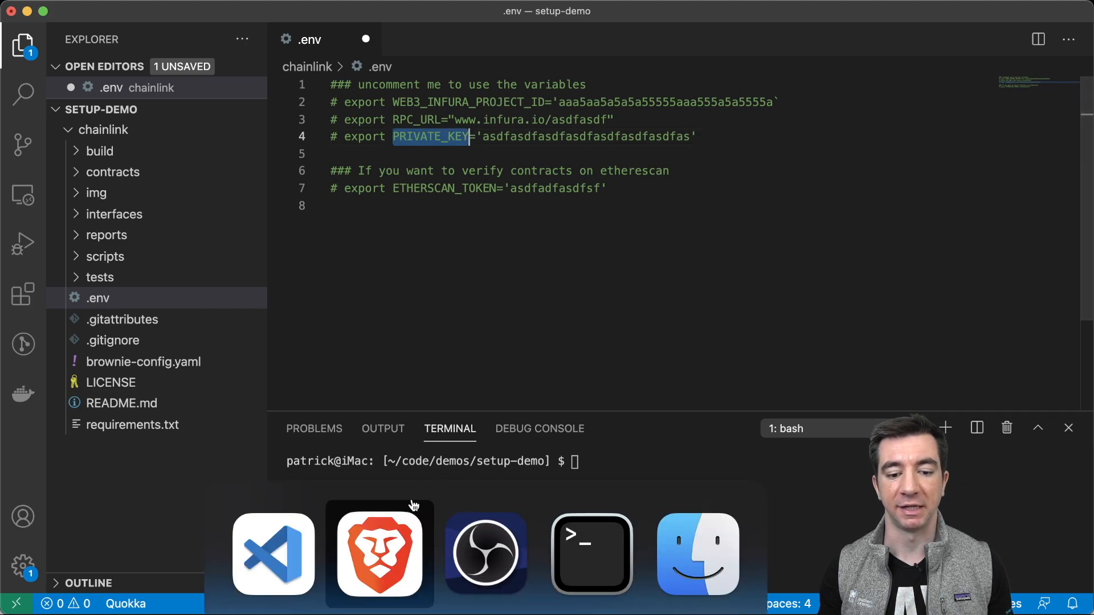
Bring up MetaMask in the browser and switch the wallet from Mainnet to the Kovan Test Network.
{"action": "left_click", "coordinate": [379, 553]}
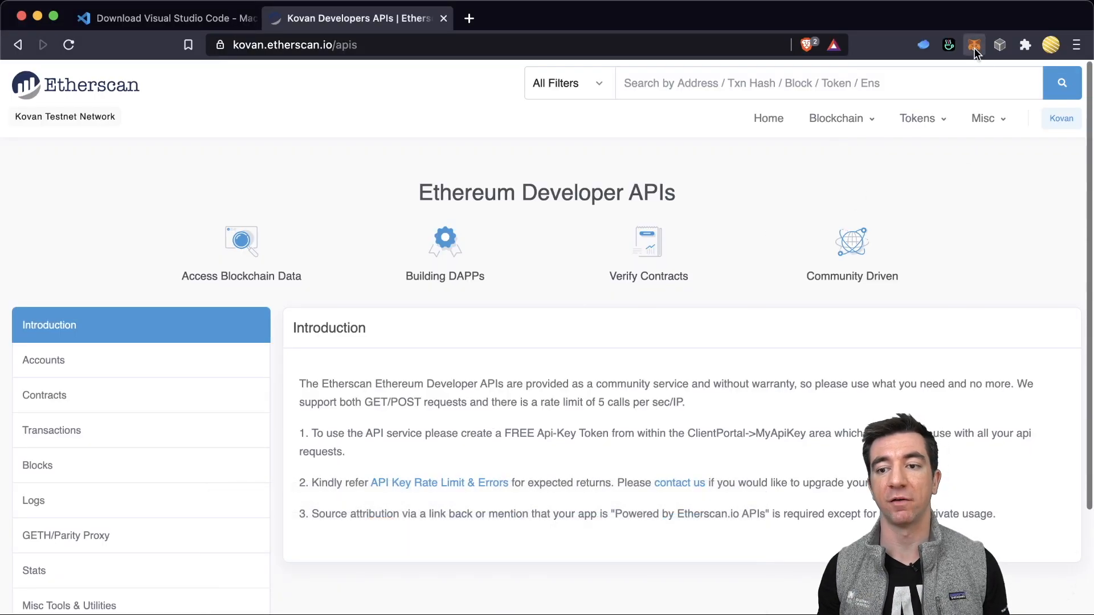
{"action": "left_click", "coordinate": [974, 44]}
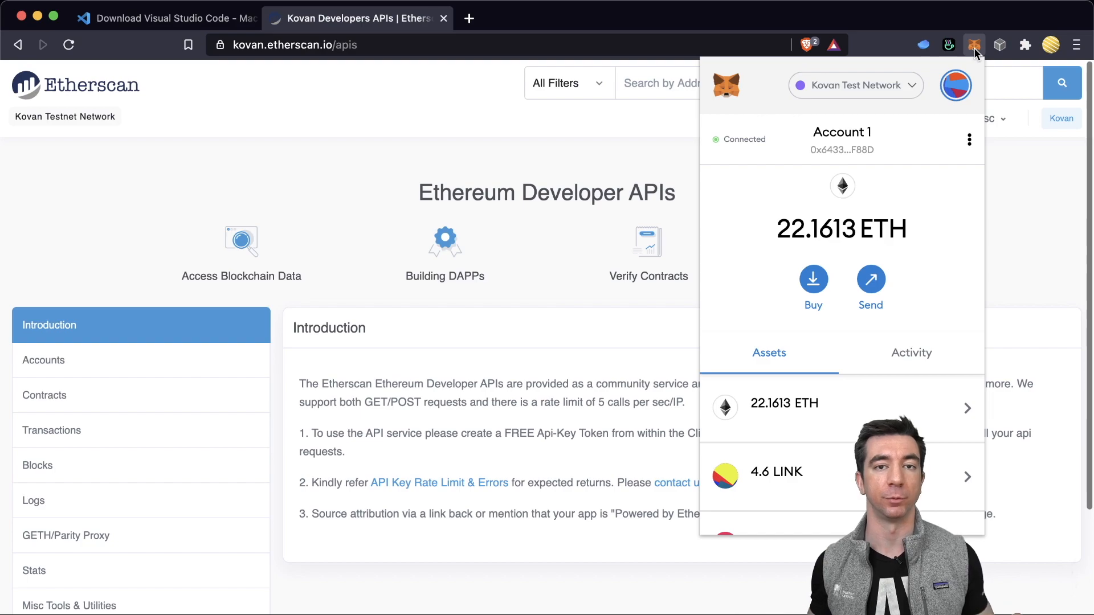
{"action": "left_click", "coordinate": [854, 85]}
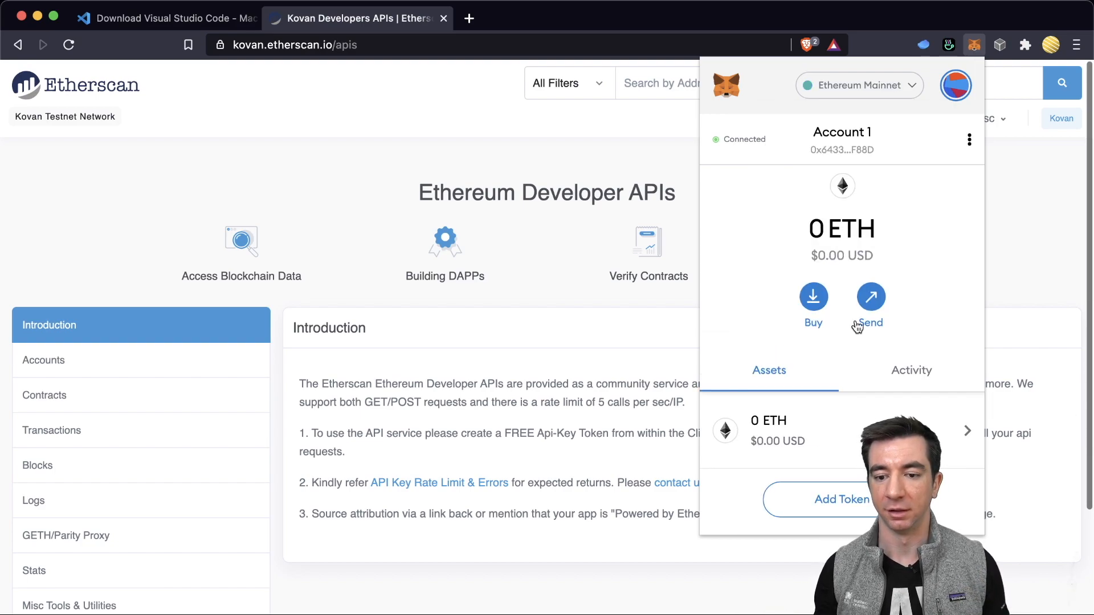
{"action": "mouse_move", "coordinate": [857, 347]}
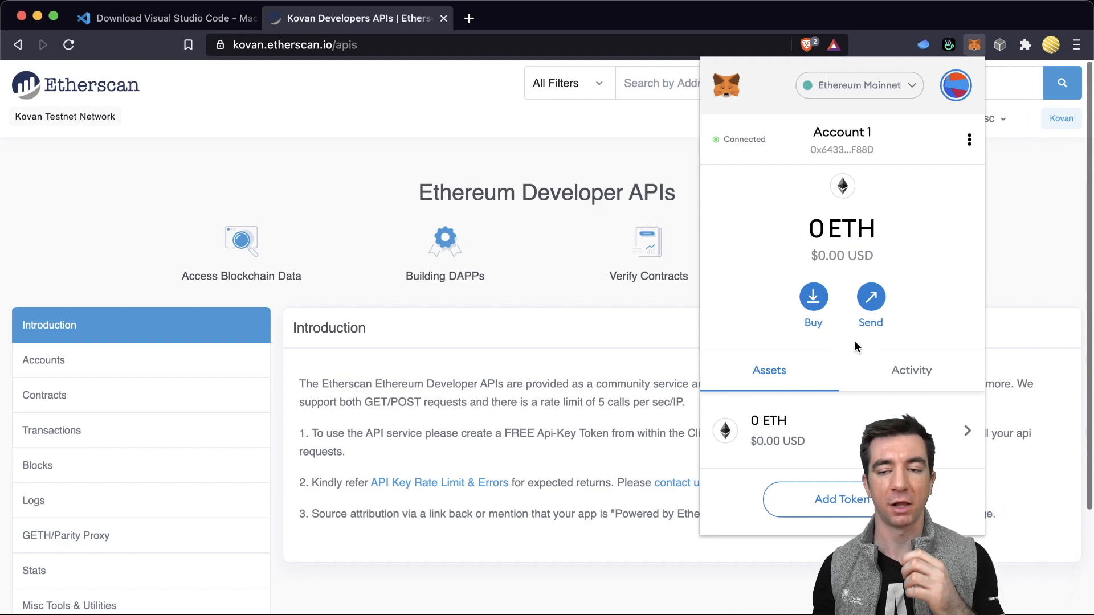
{"action": "left_click", "coordinate": [859, 84]}
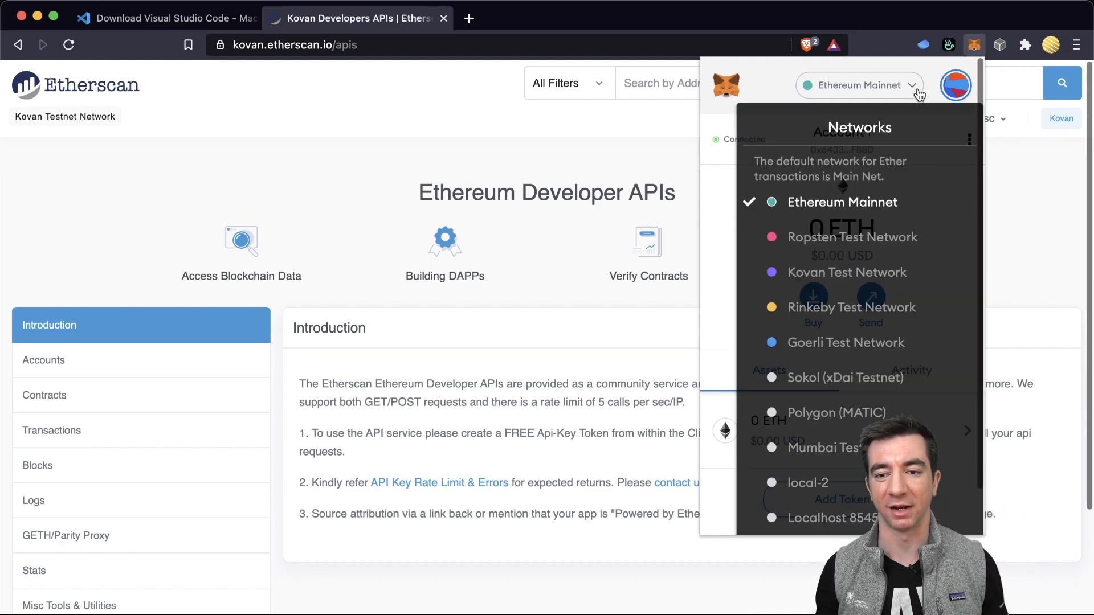
{"action": "left_click", "coordinate": [954, 85]}
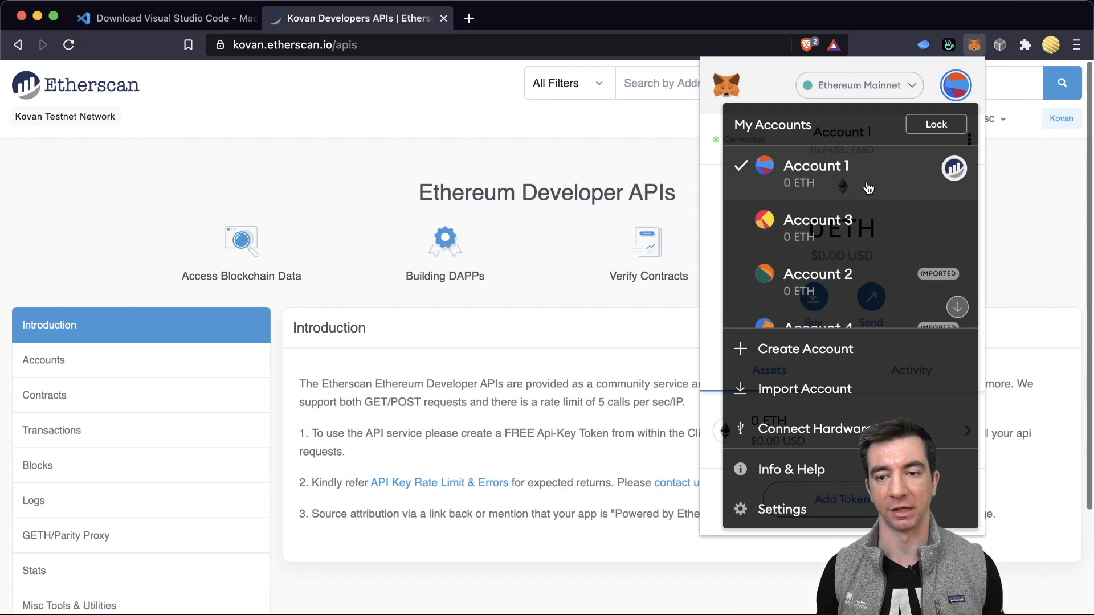
{"action": "left_click", "coordinate": [859, 85]}
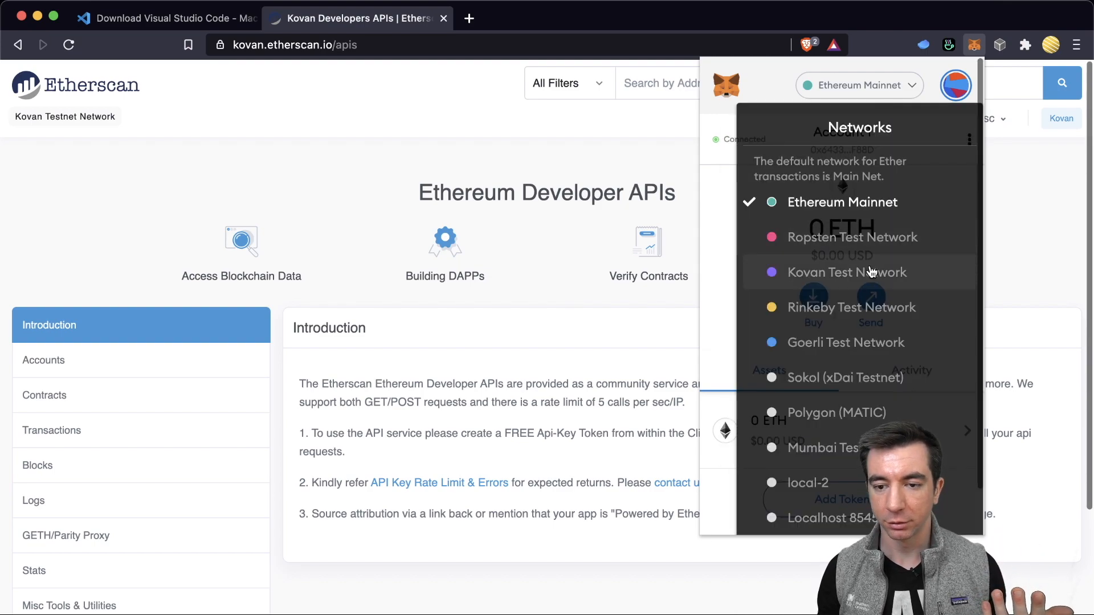
{"action": "left_click", "coordinate": [851, 272]}
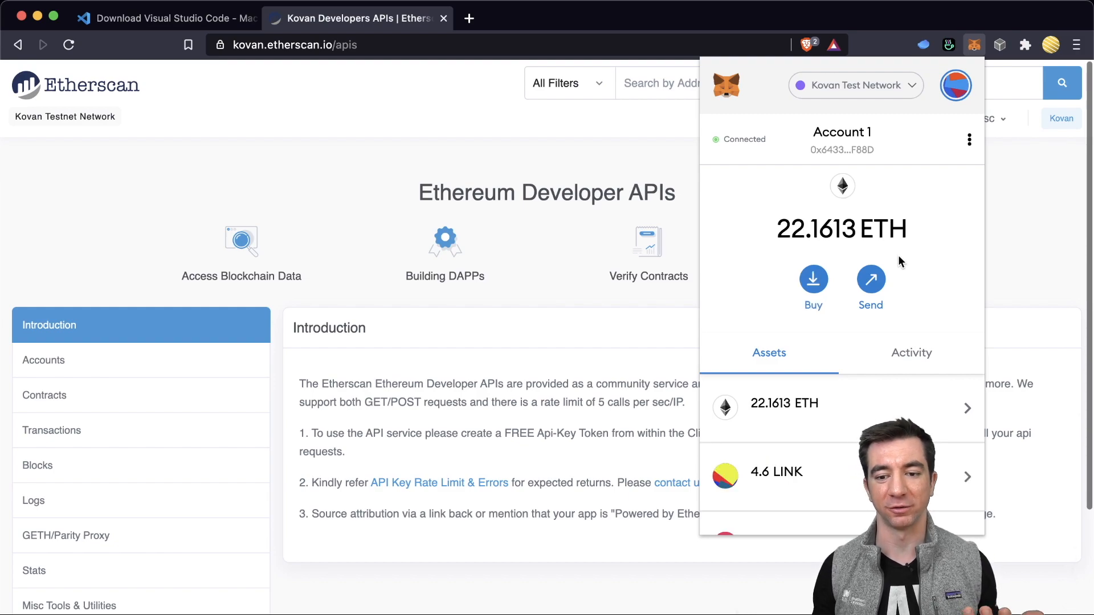
{"action": "scroll", "scroll_direction": "down", "scroll_amount": 3}
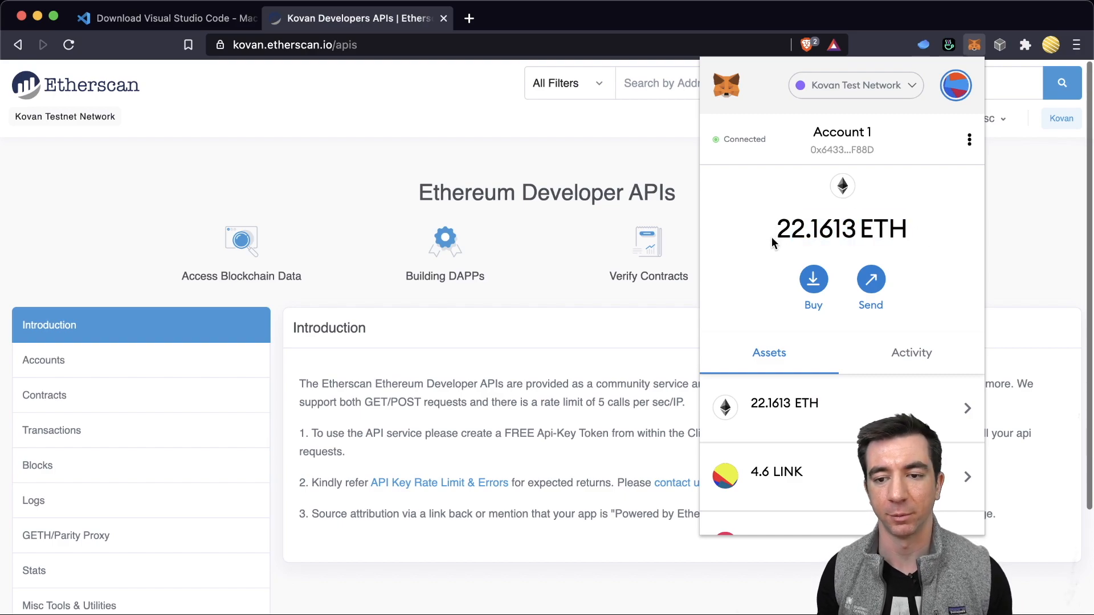
Reopen the wallet and view Account 1's details via the account options menu.
{"action": "left_click", "coordinate": [973, 45]}
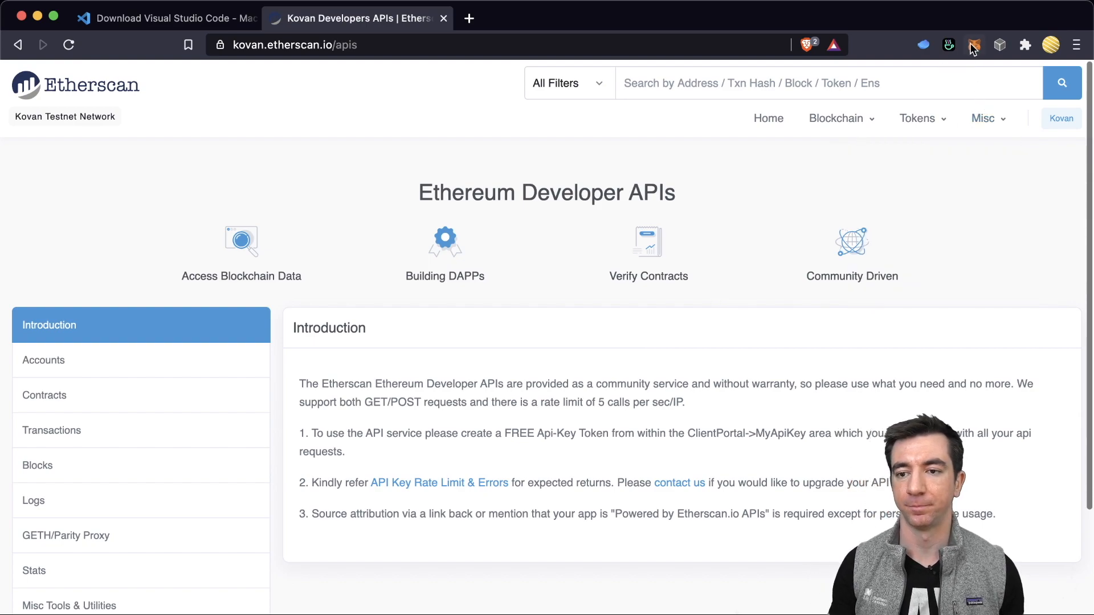
{"action": "left_click", "coordinate": [973, 44]}
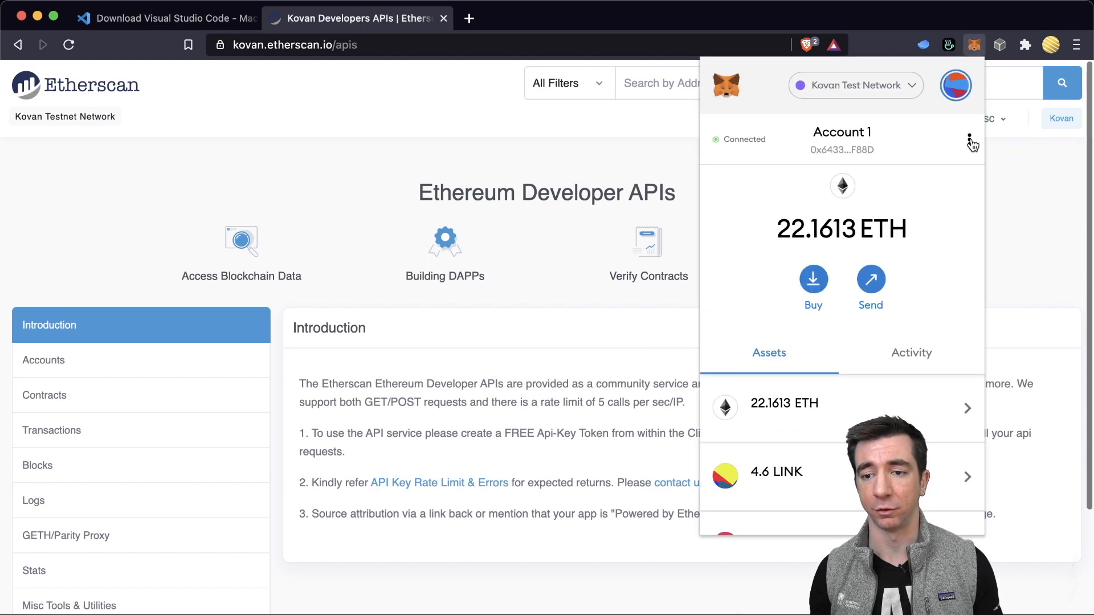
{"action": "left_click", "coordinate": [969, 139]}
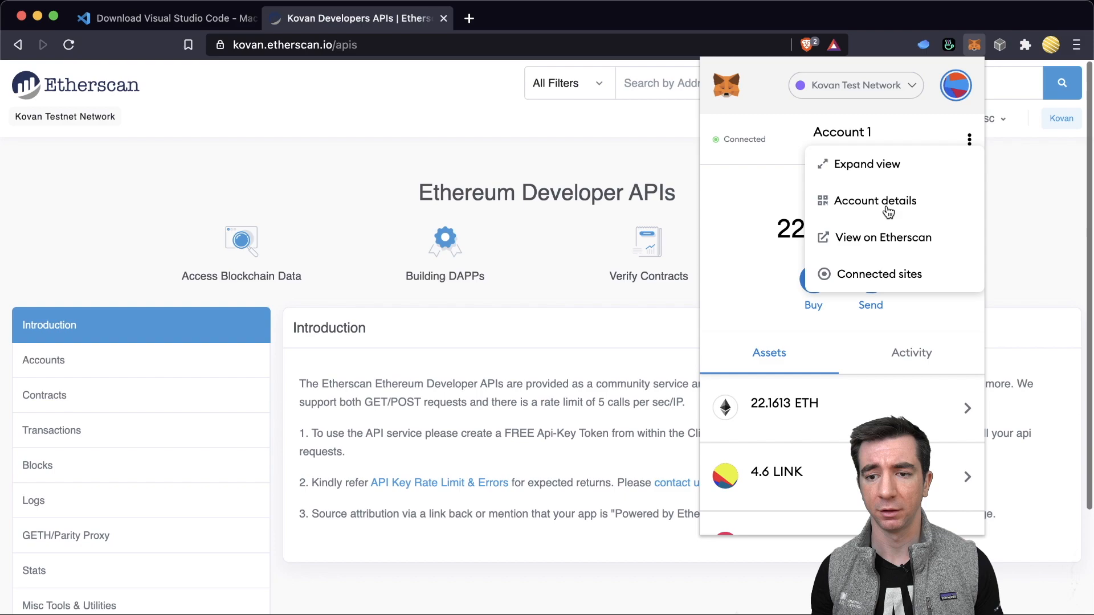
{"action": "left_click", "coordinate": [874, 201]}
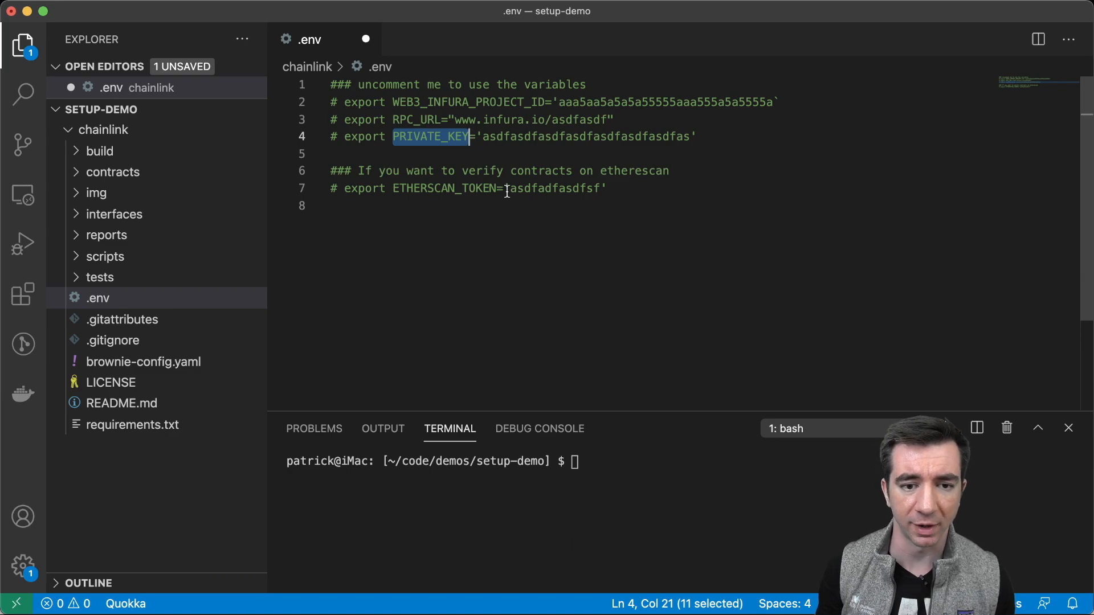
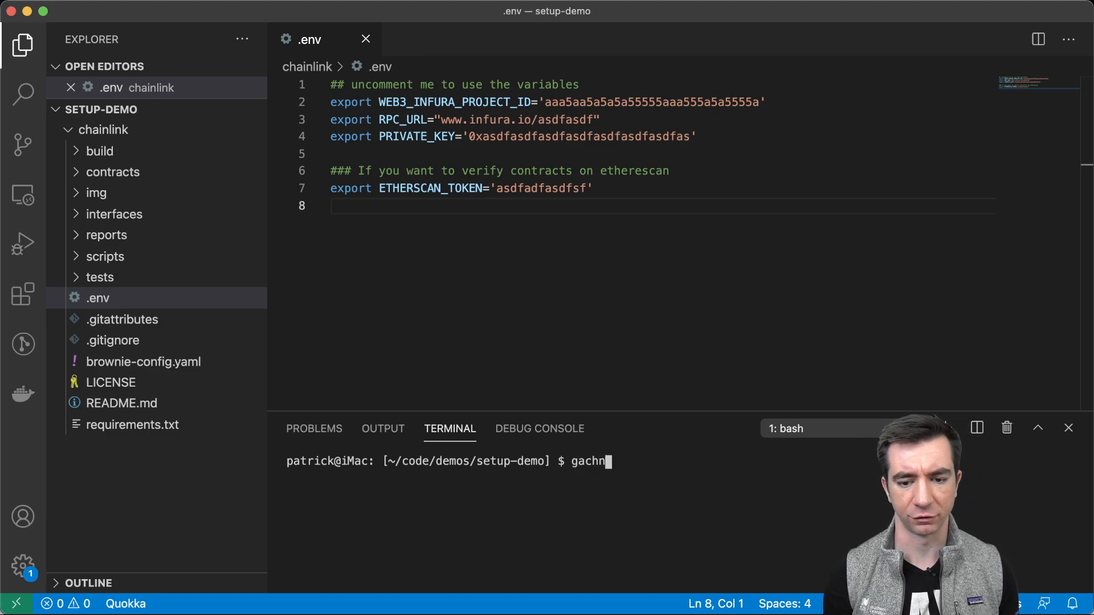